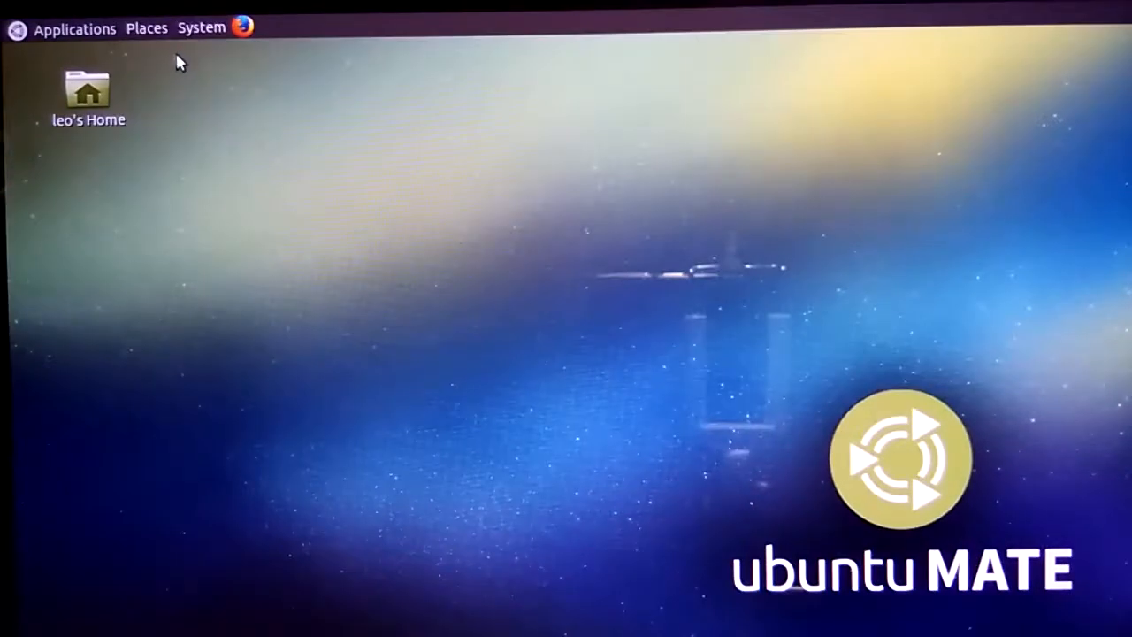
Browse the Places, Applications and System menus, then launch MATE Terminal
left_click(147, 28)
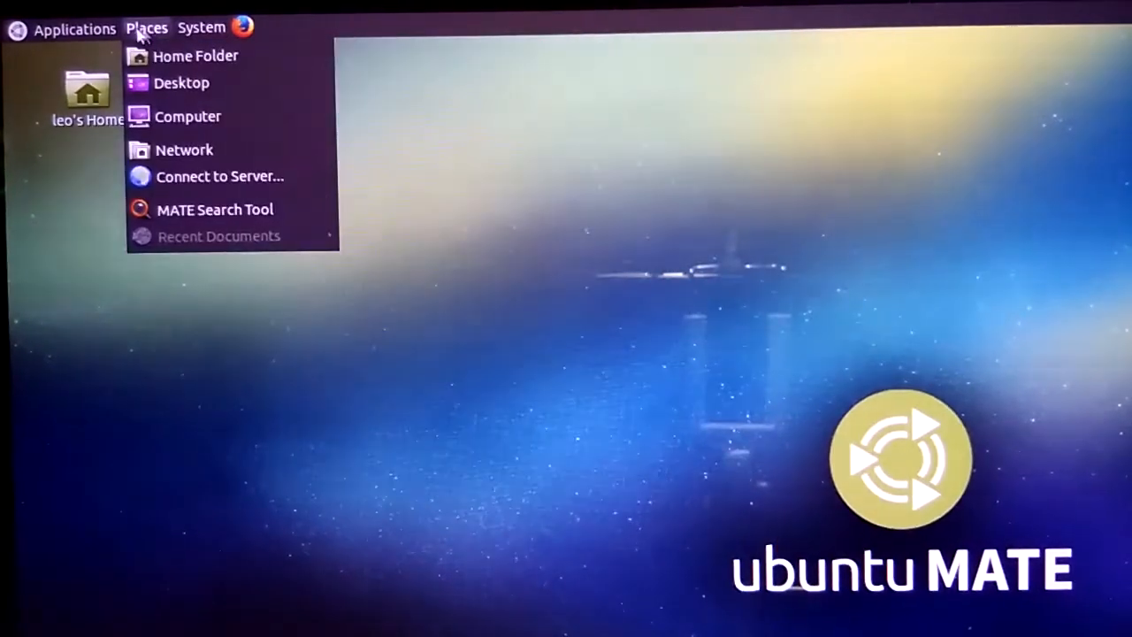
left_click(75, 28)
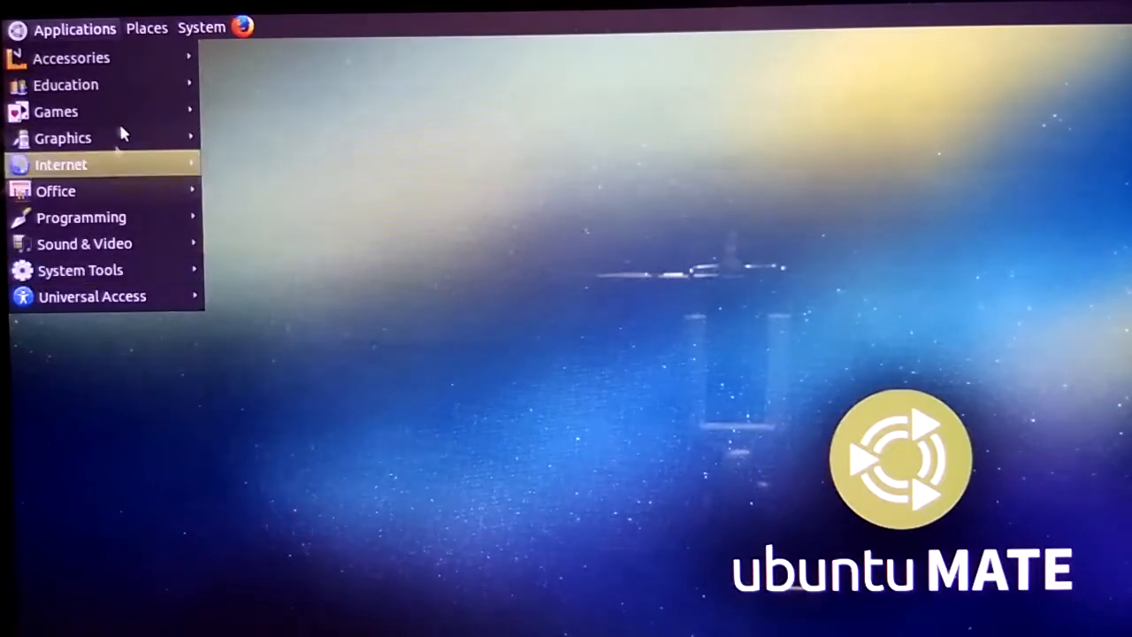
left_click(201, 27)
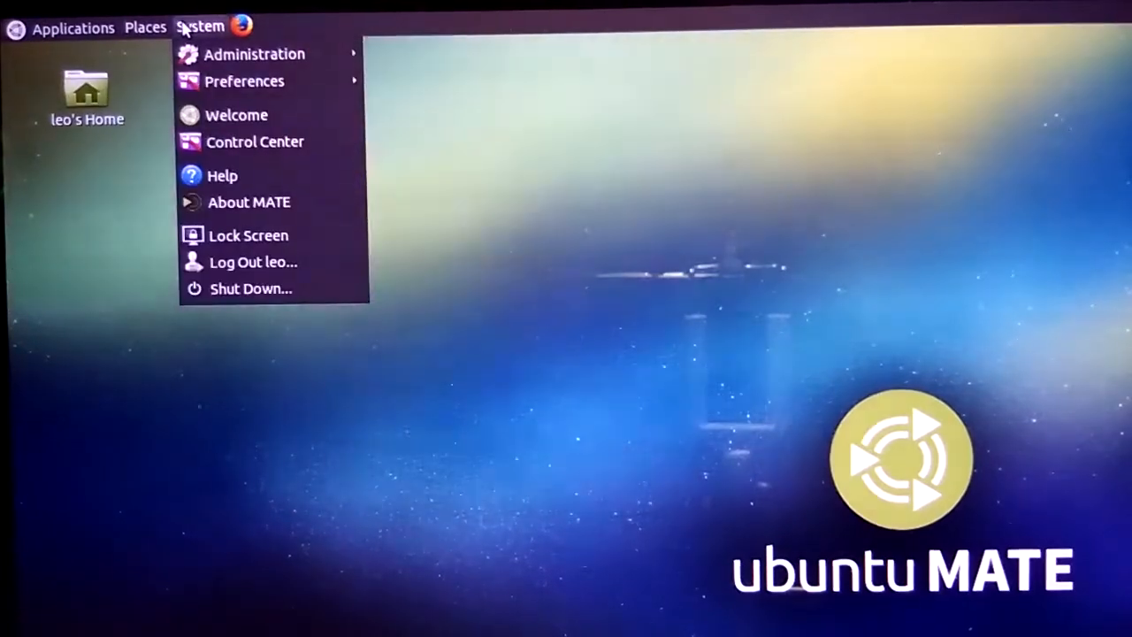
left_click(74, 29)
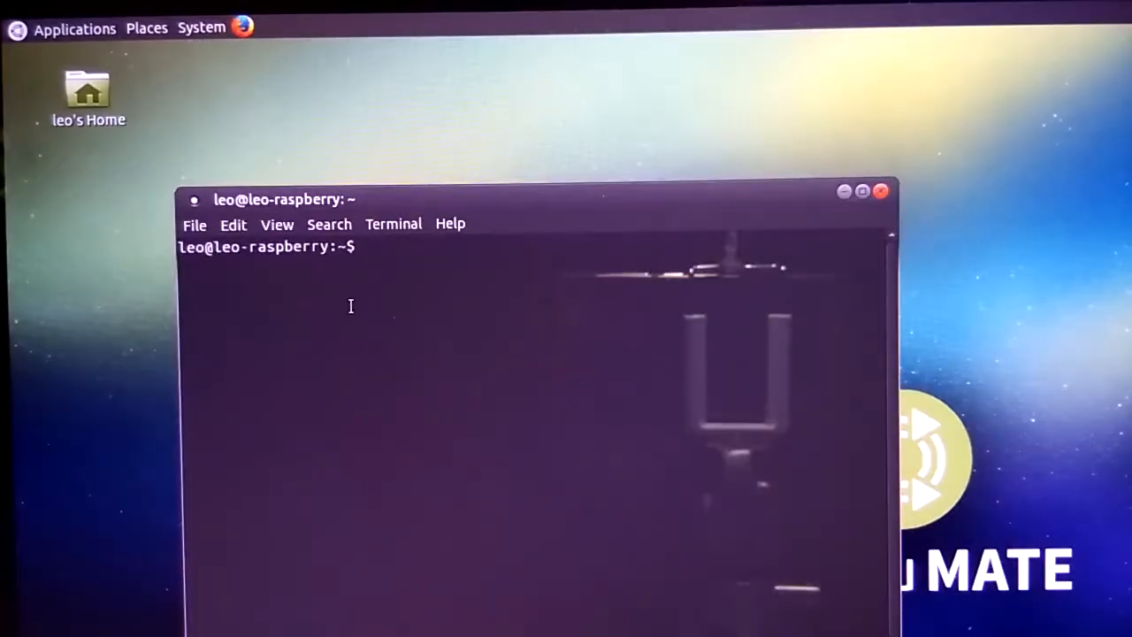
Run ifconfig to read the Raspberry Pi's IP address
type("if")
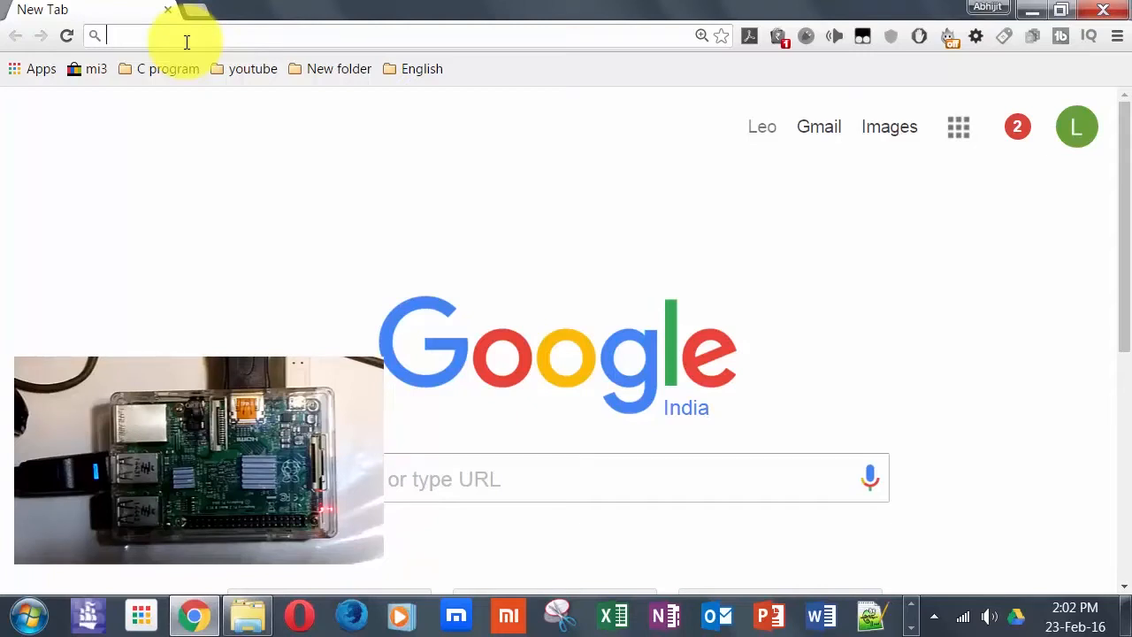
Search for putty, download putty.exe from putty.org, and run it
type("putty.org")
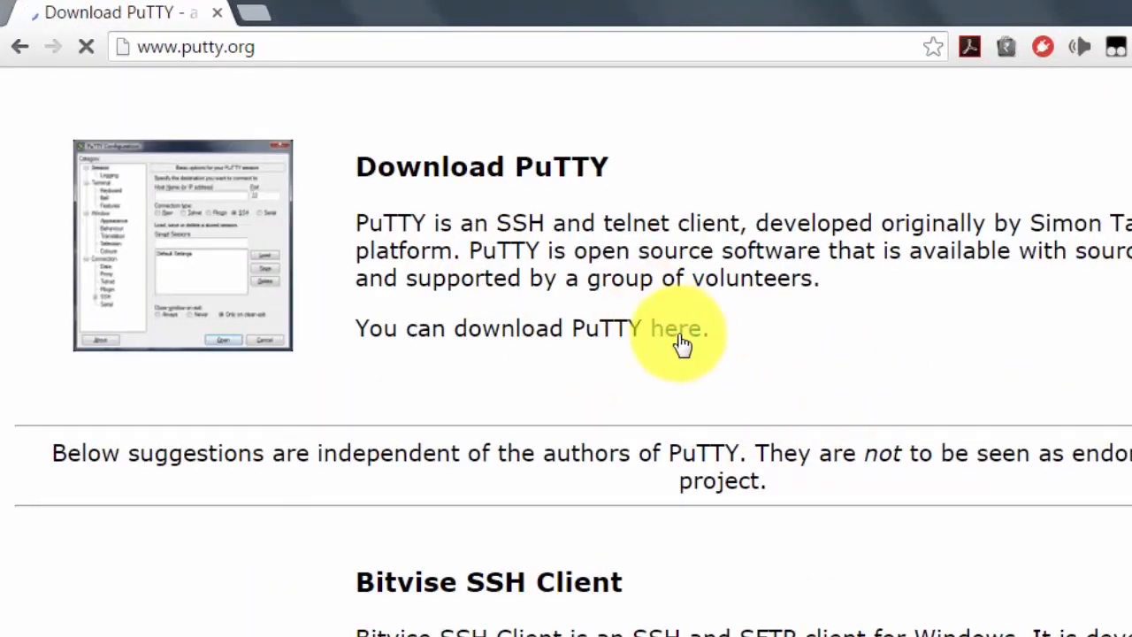
left_click(677, 329)
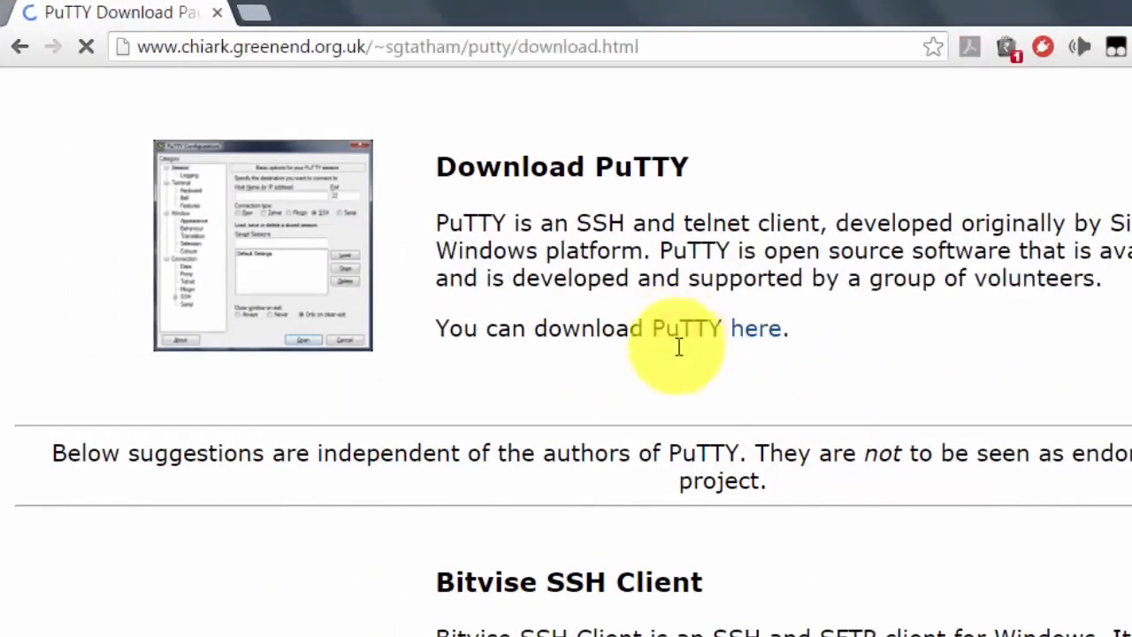
left_click(755, 328)
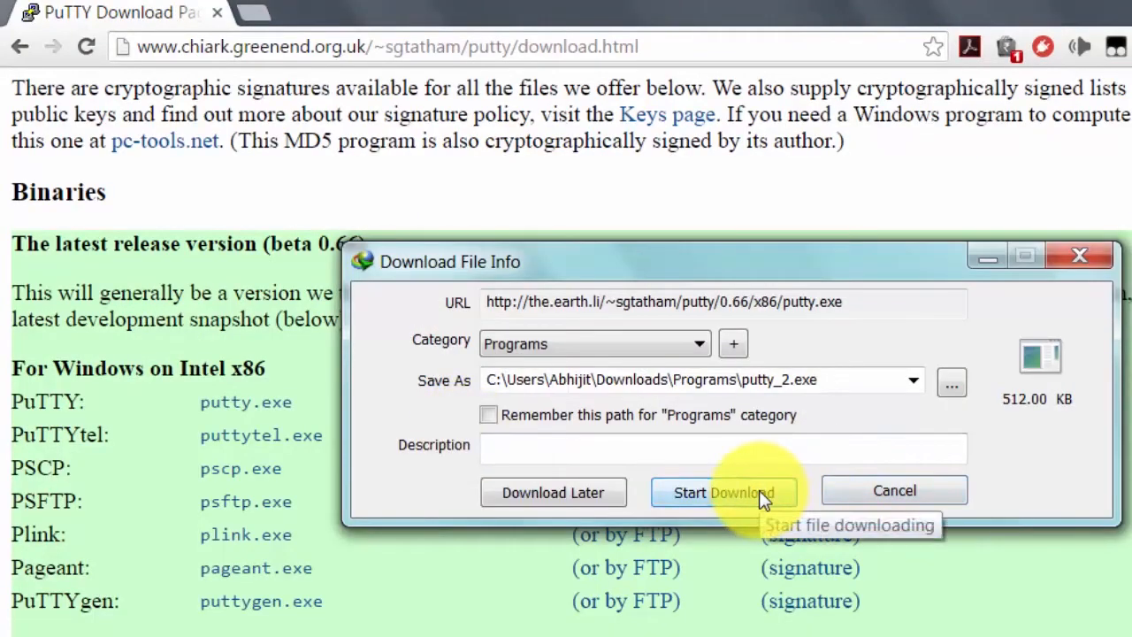
left_click(724, 493)
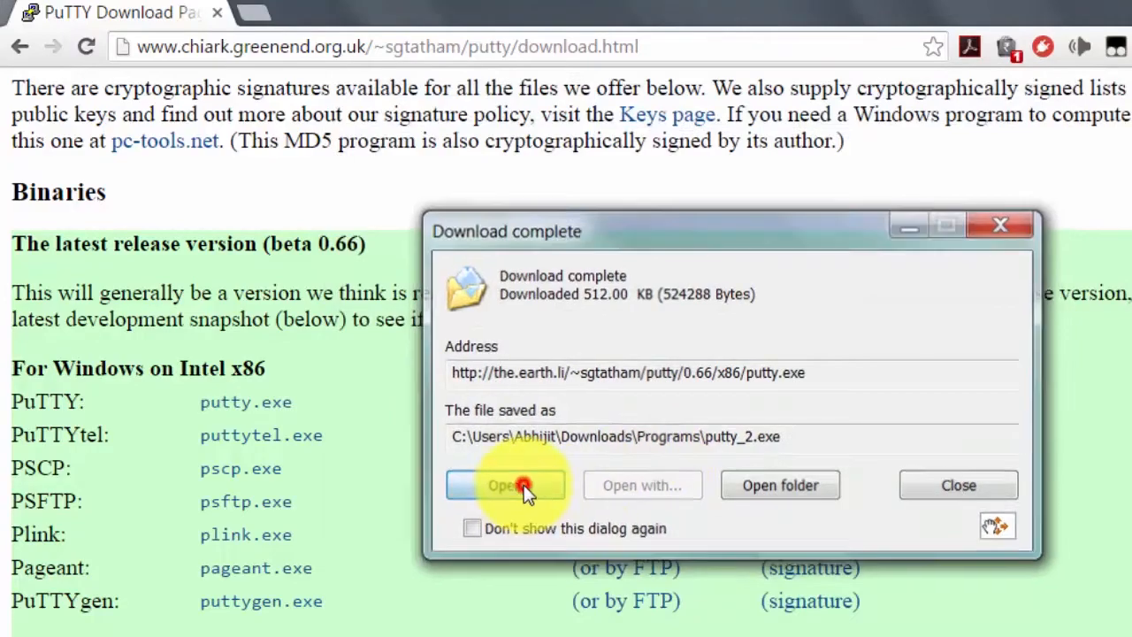
left_click(507, 485)
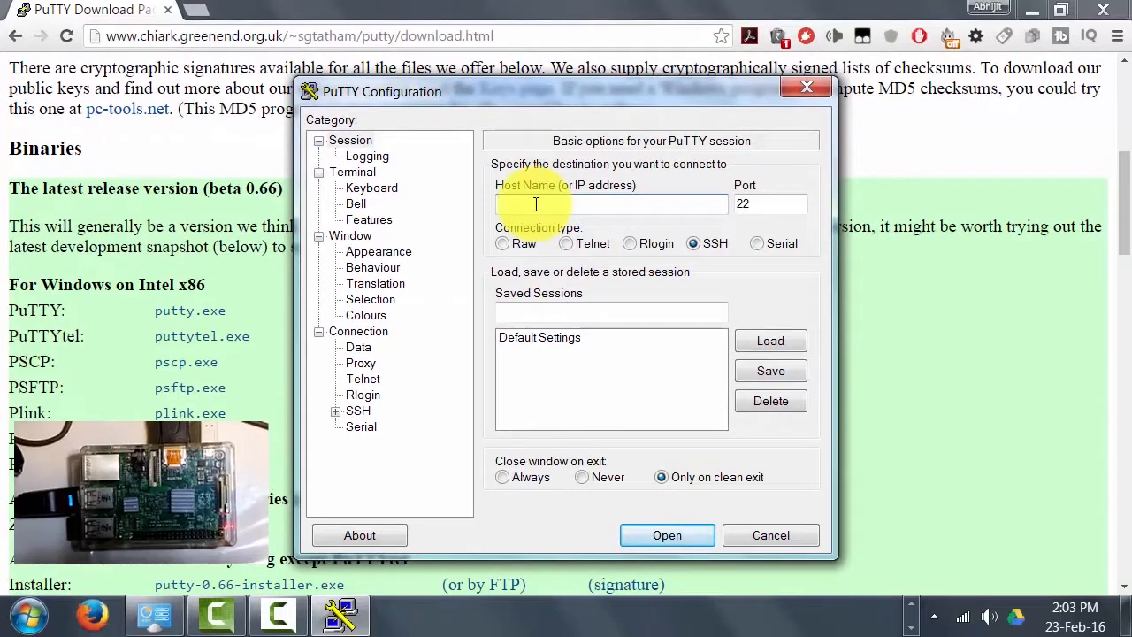
Enter host 192.168.0.18 and open an SSH connection on port 22
type("1")
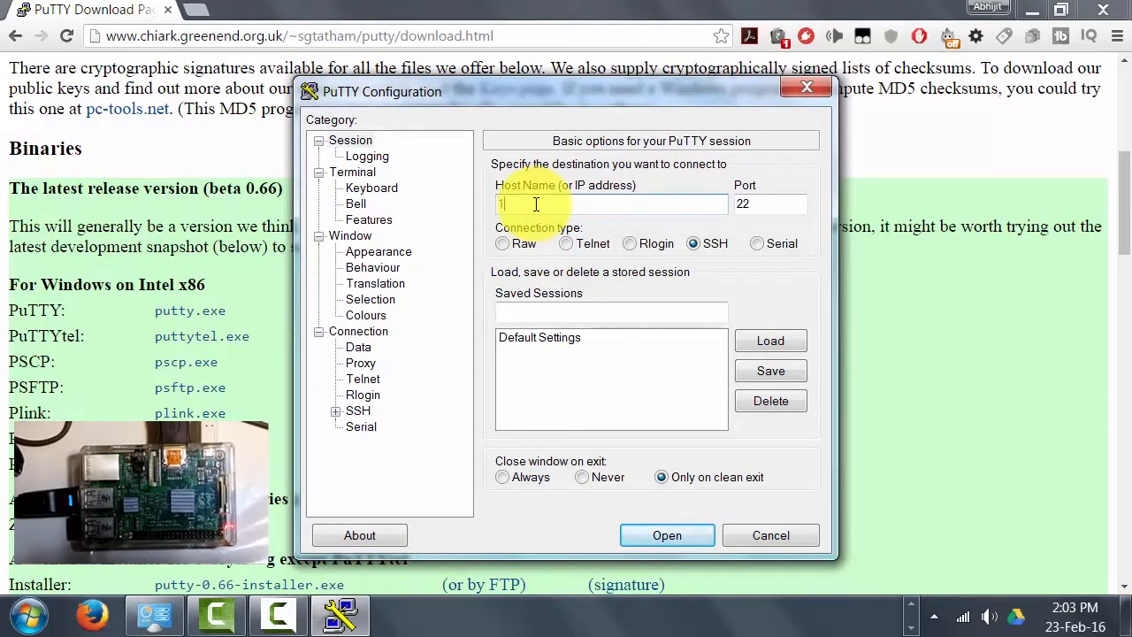
type("92.168.")
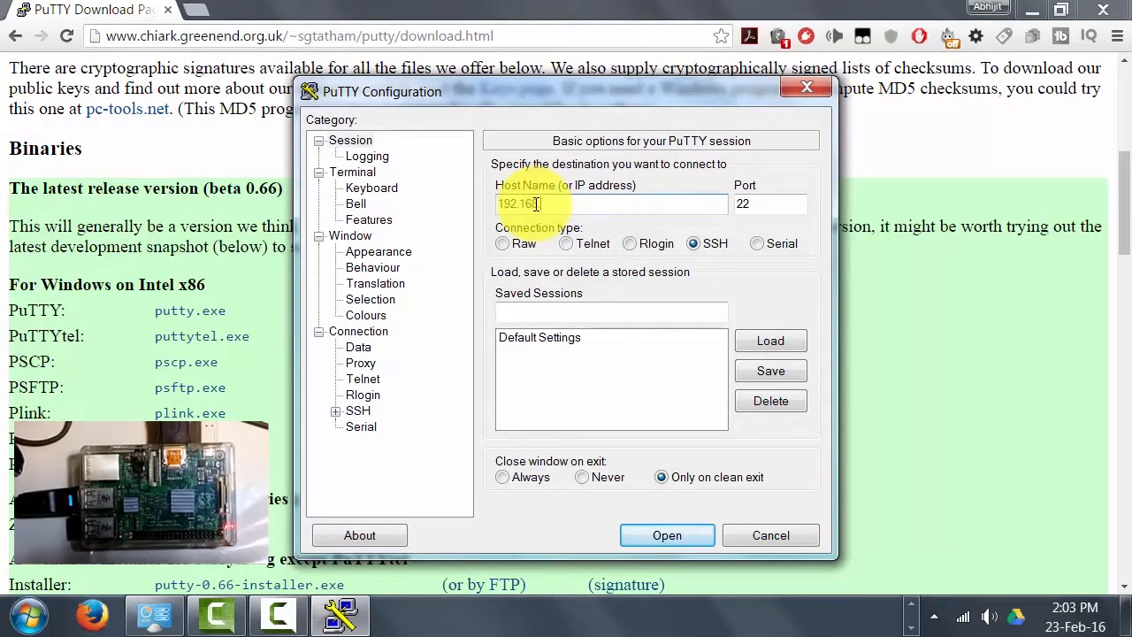
type(".0.18")
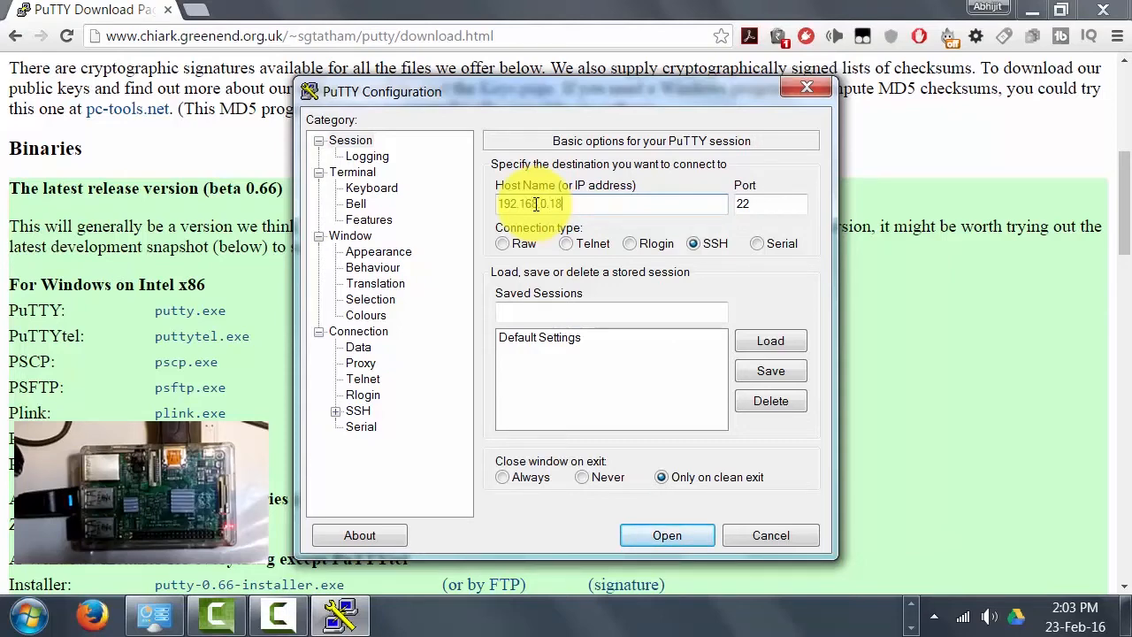
mouse_move(395, 360)
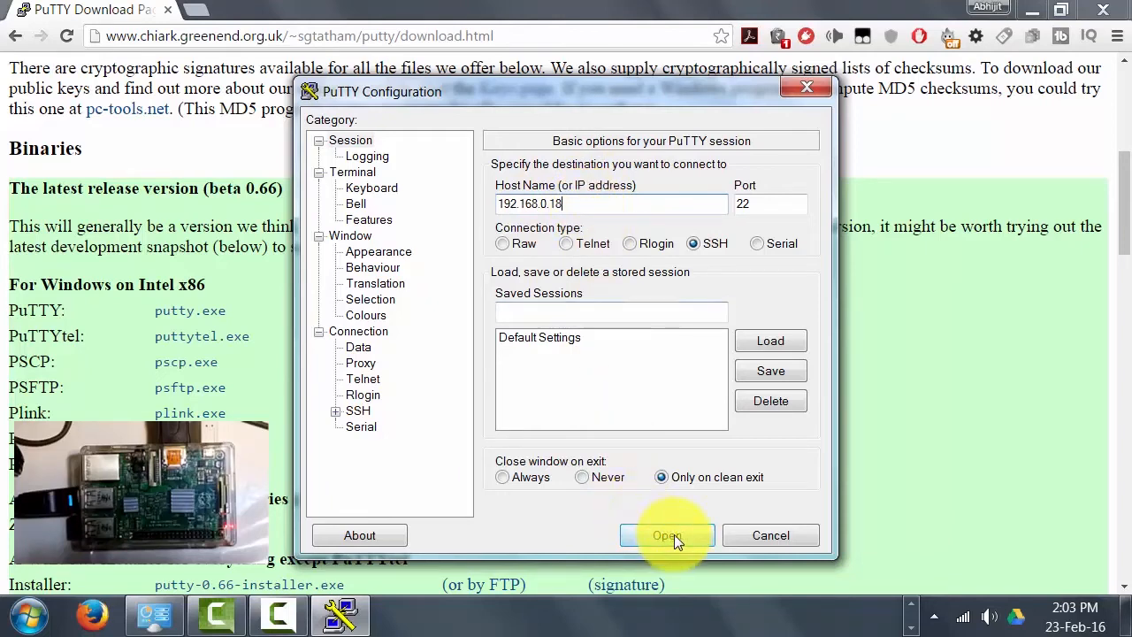
left_click(667, 535)
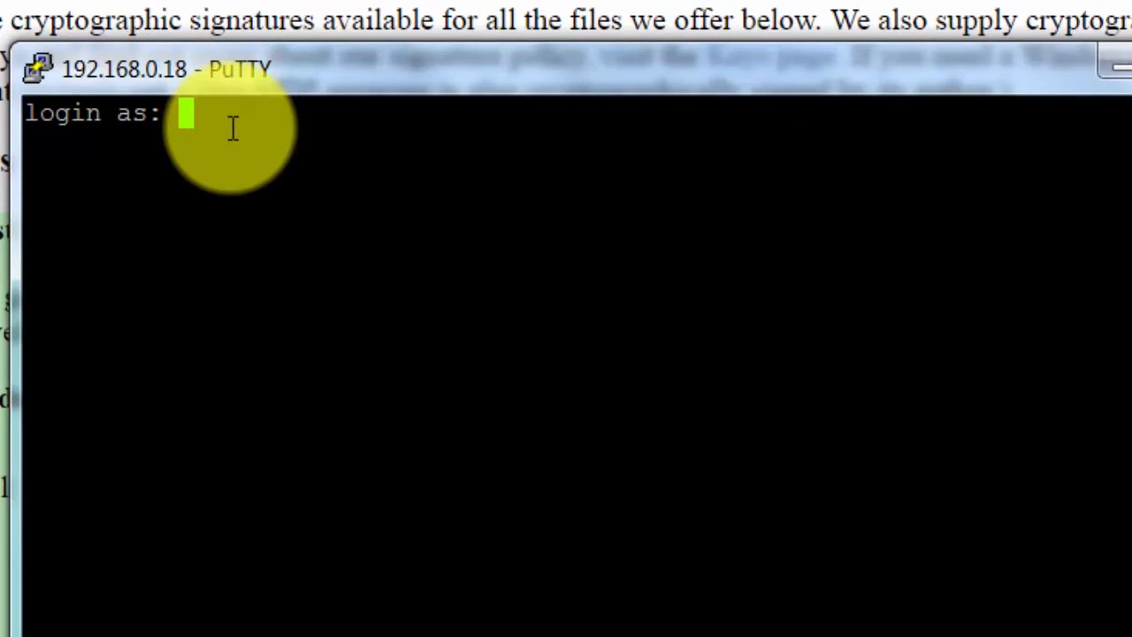
Log in as leo, then run ls and pwd
type("leo")
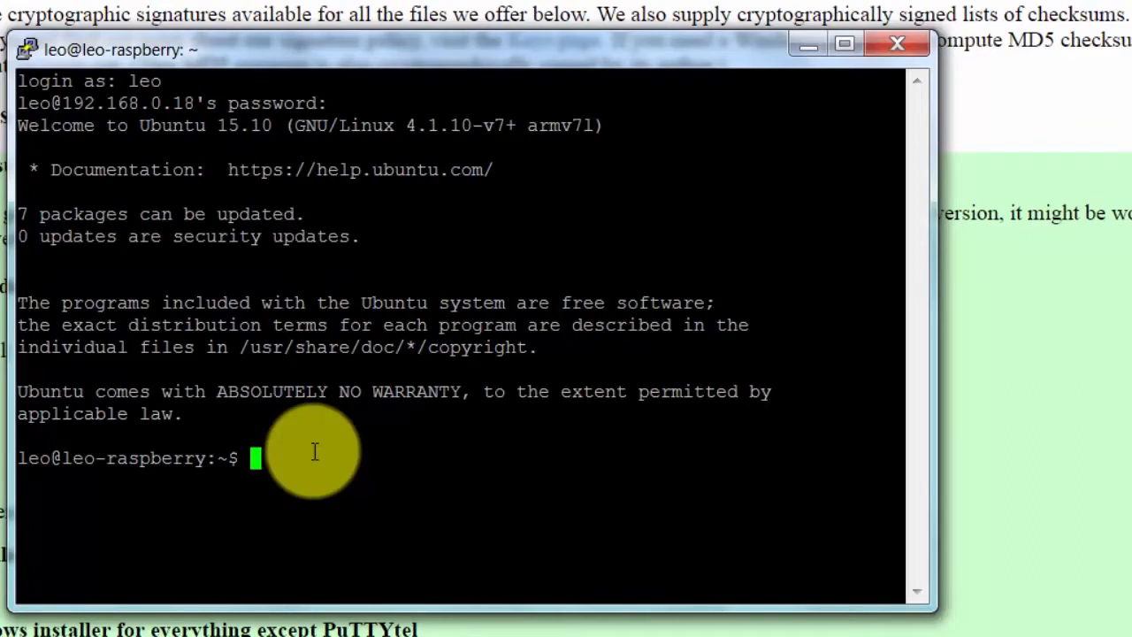
type("ls")
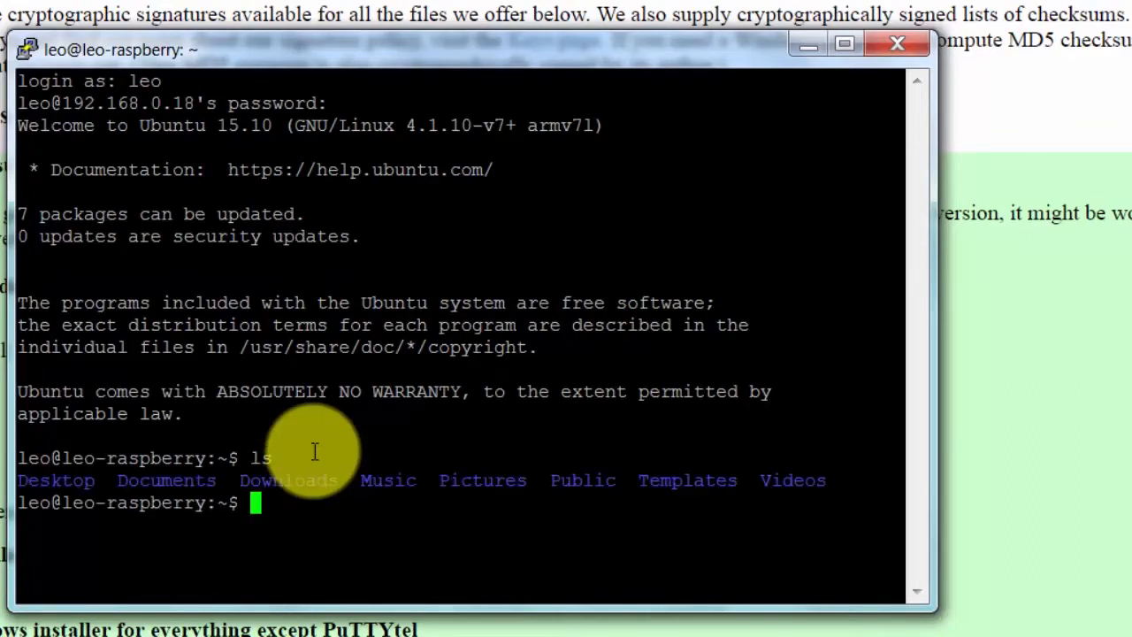
type("pwd")
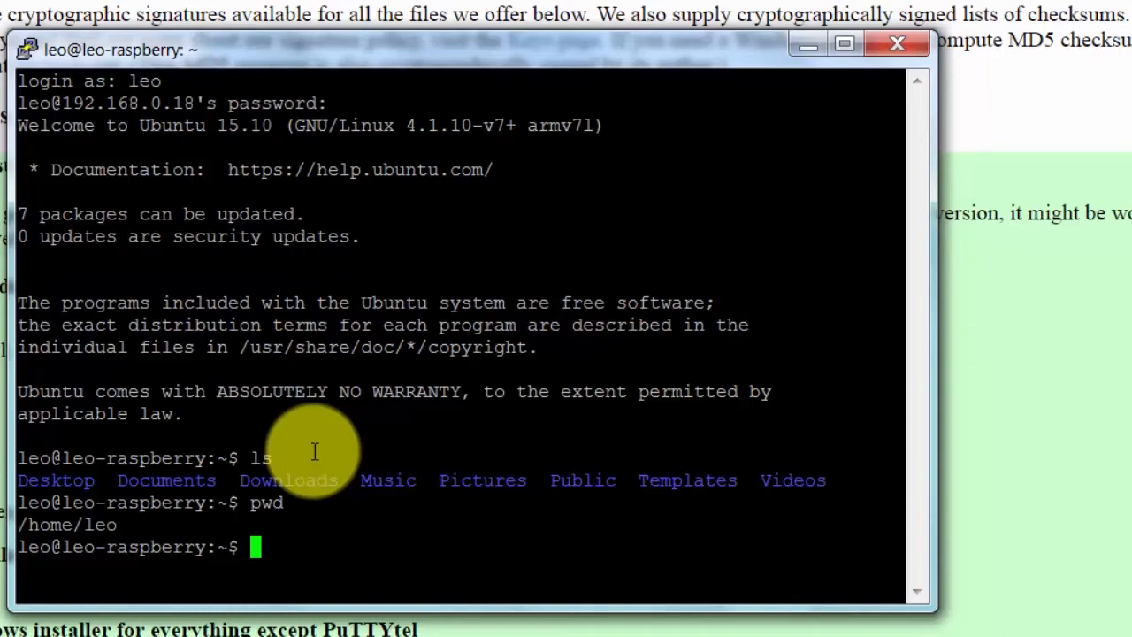
Run sudo shutdown and confirm with the password to schedule shutdown
type("sudo s")
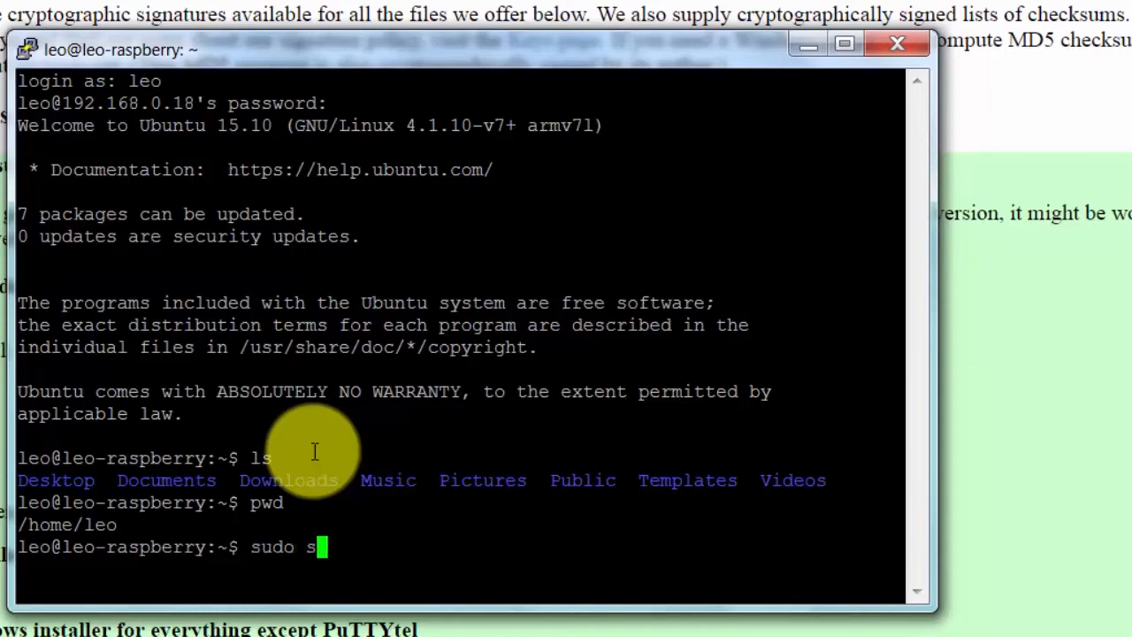
type("hutdown")
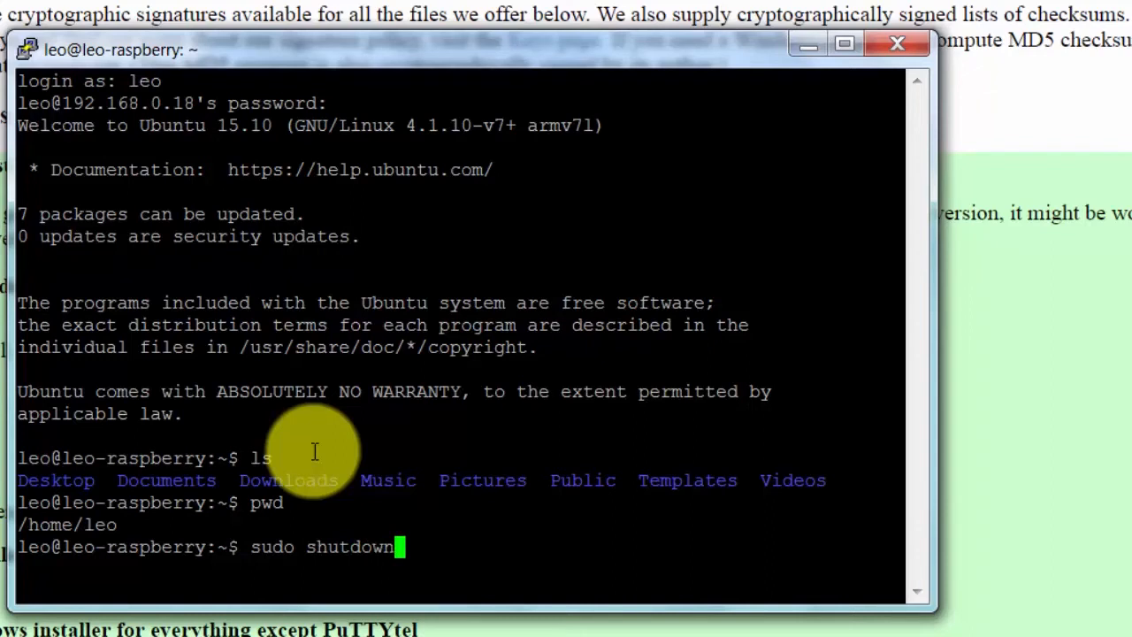
key("Return")
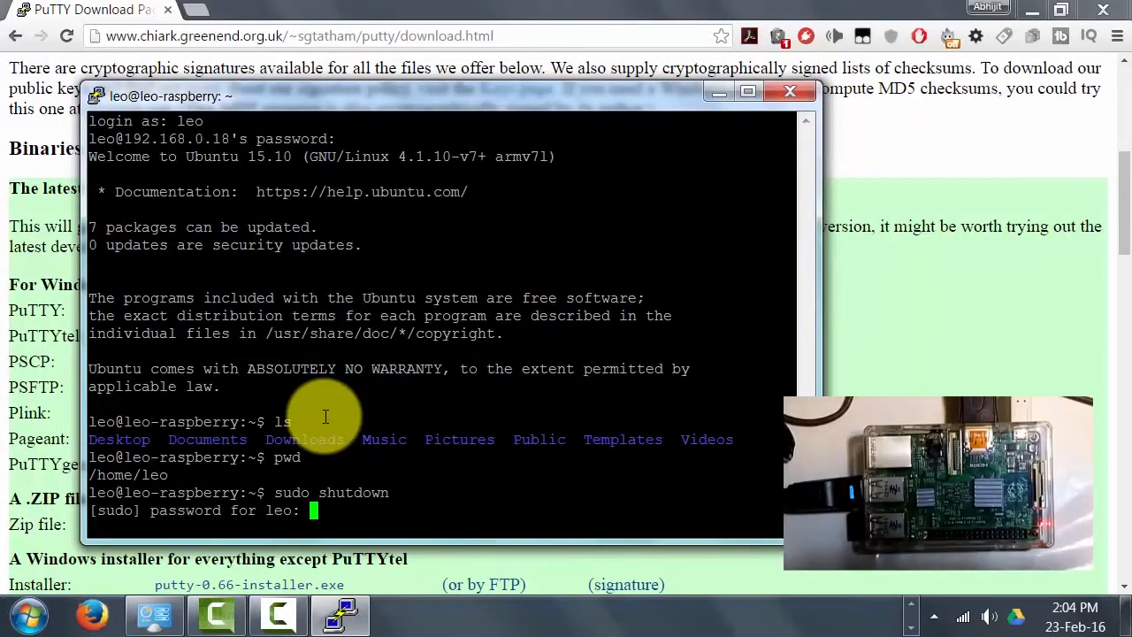
key("Return")
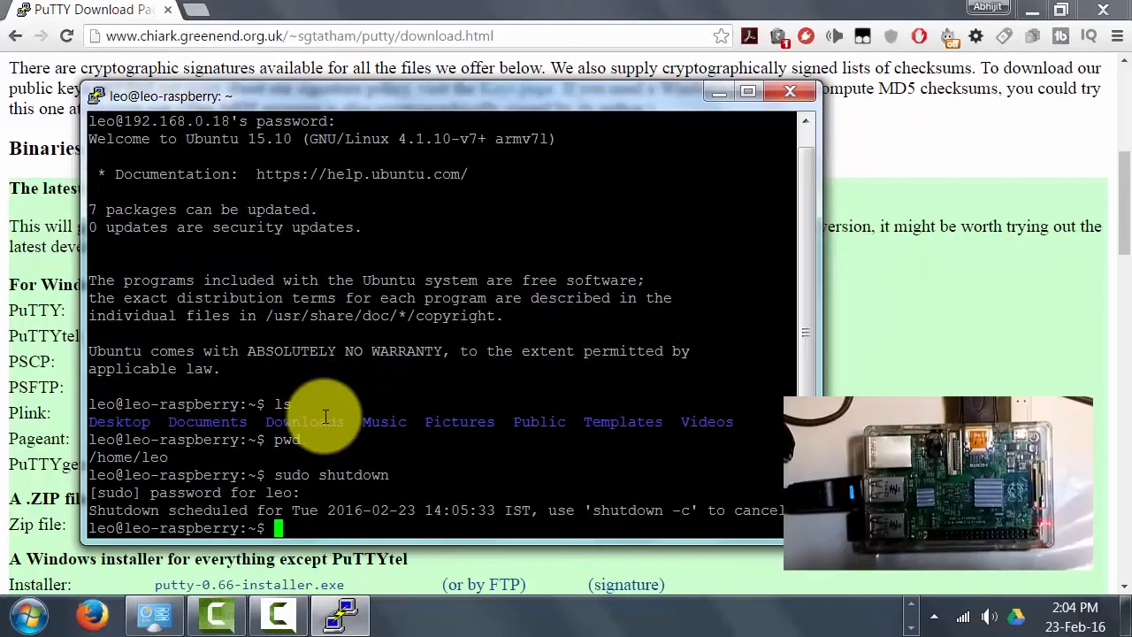